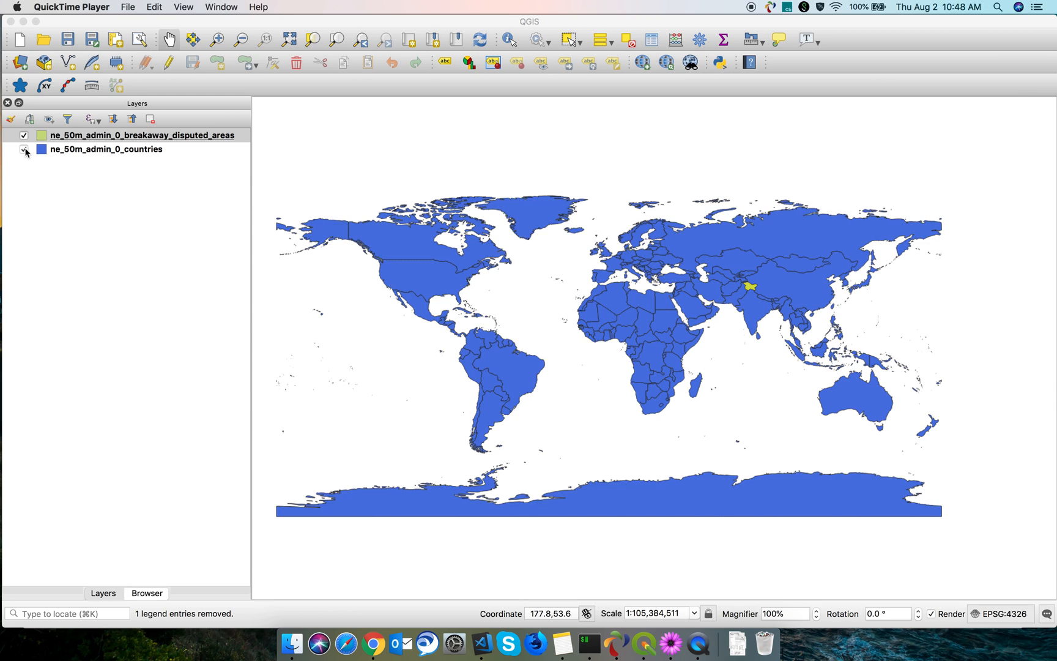
# - Toggle the countries layer off and back on to compare it with the disputed-areas layer
pyautogui.click(23, 135)
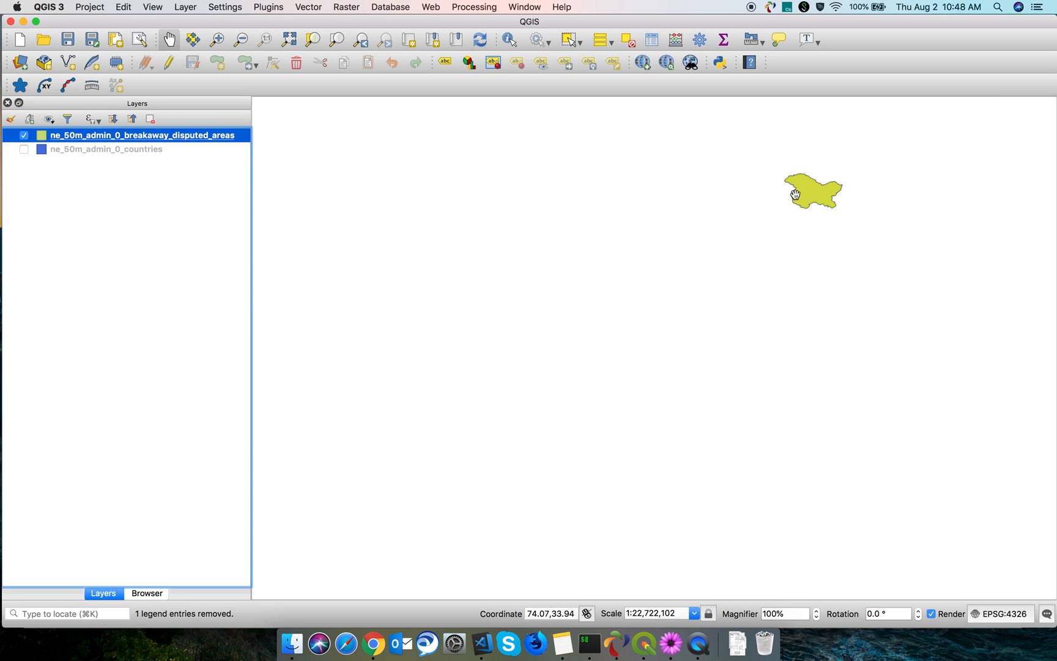
pyautogui.click(23, 149)
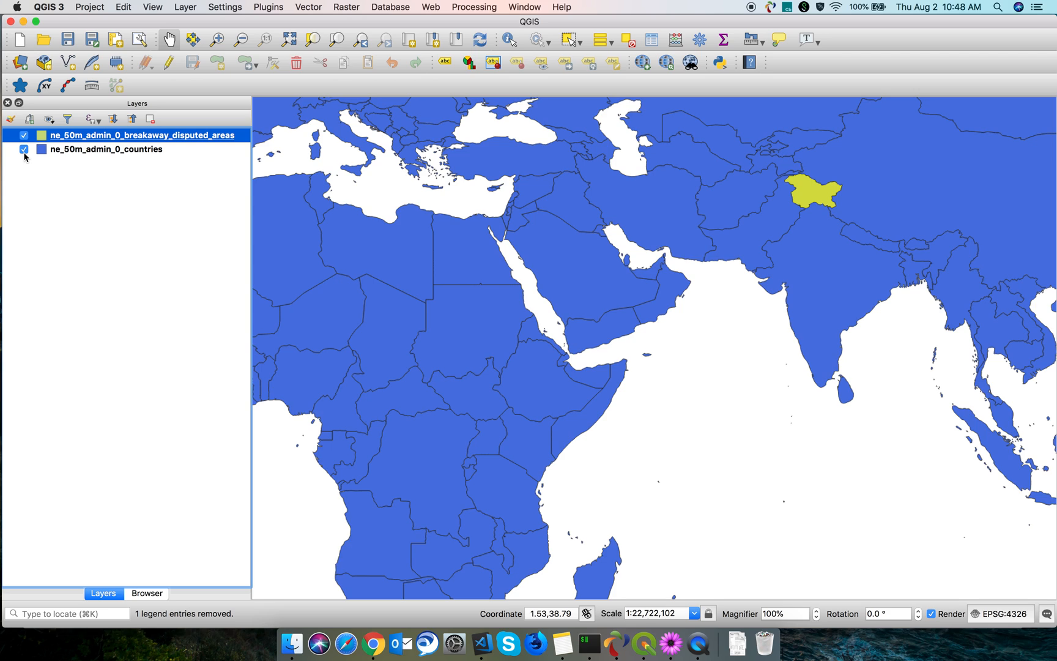
pyautogui.moveTo(104, 150)
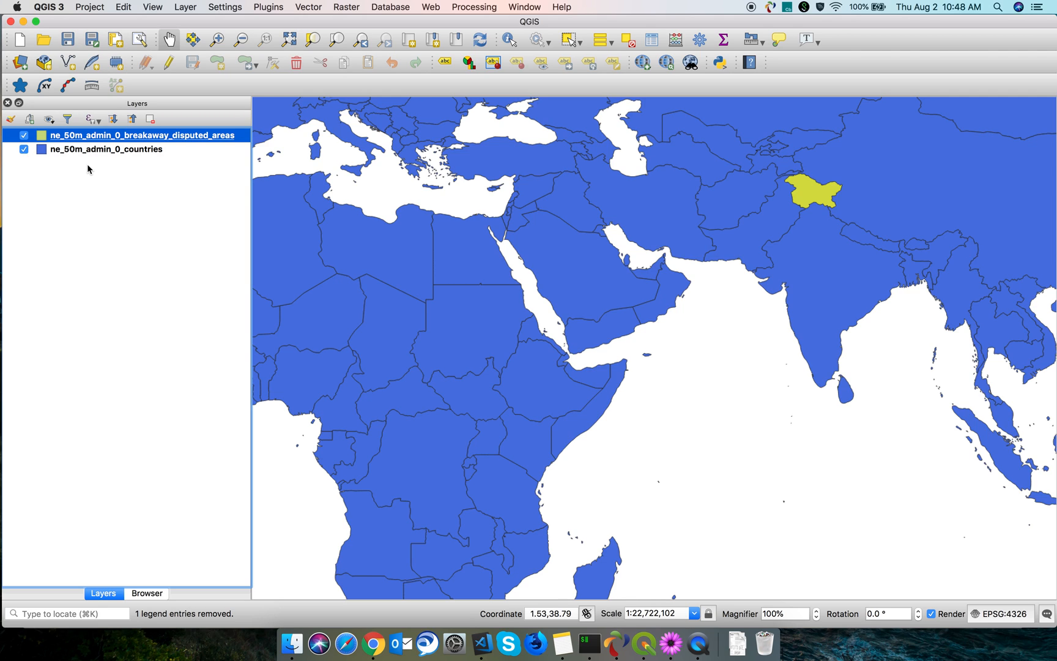
pyautogui.moveTo(229, 10)
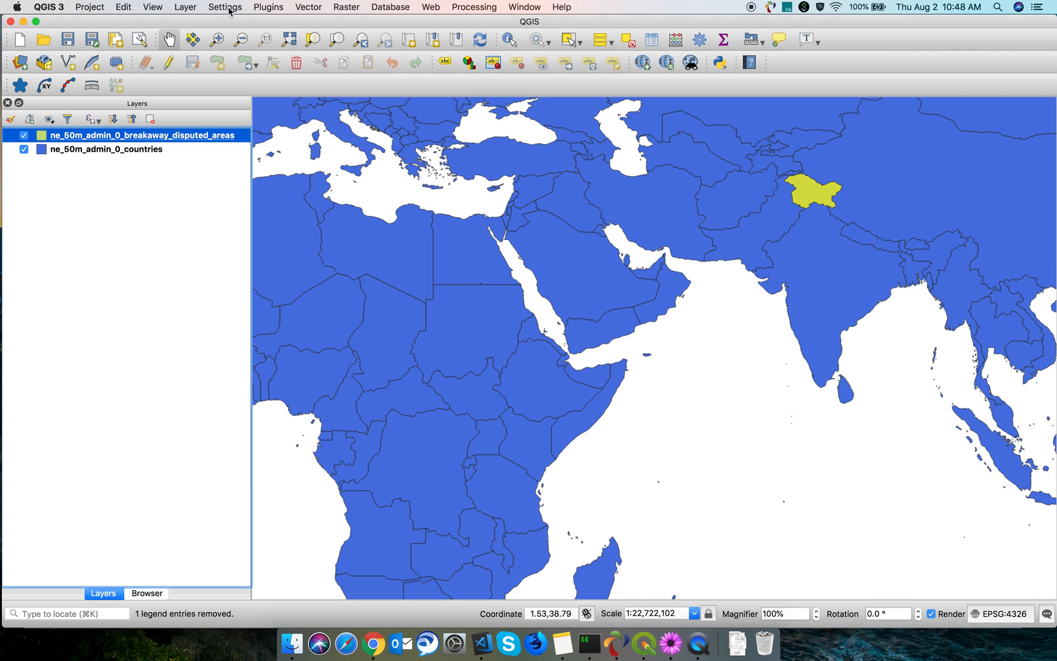
pyautogui.moveTo(310, 13)
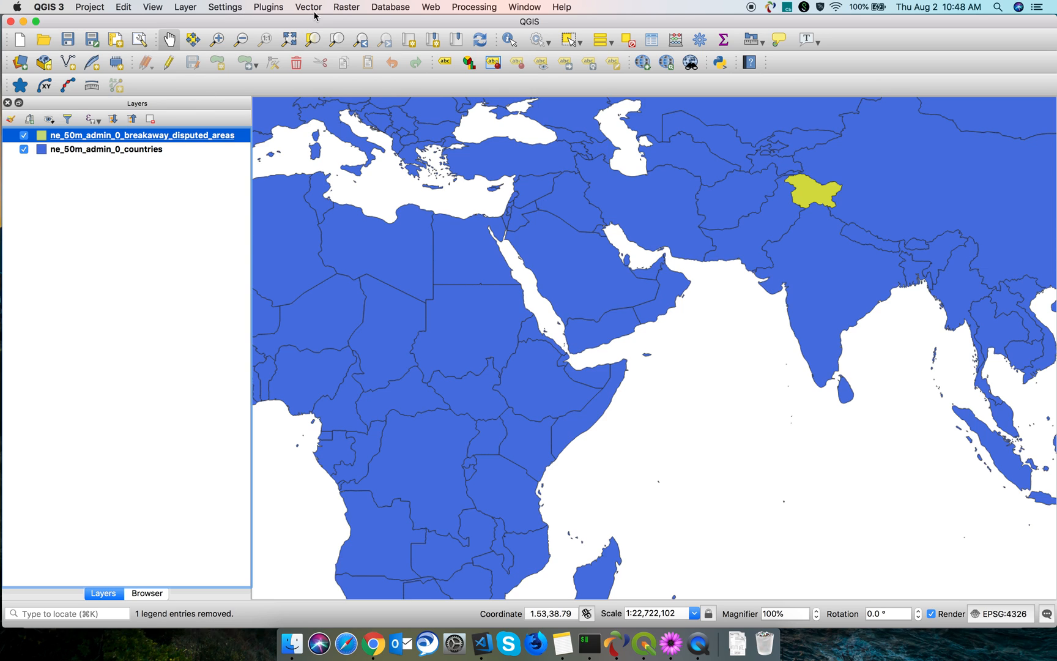
# - Start Merge vector layers and select both world layers as its inputs
pyautogui.click(308, 7)
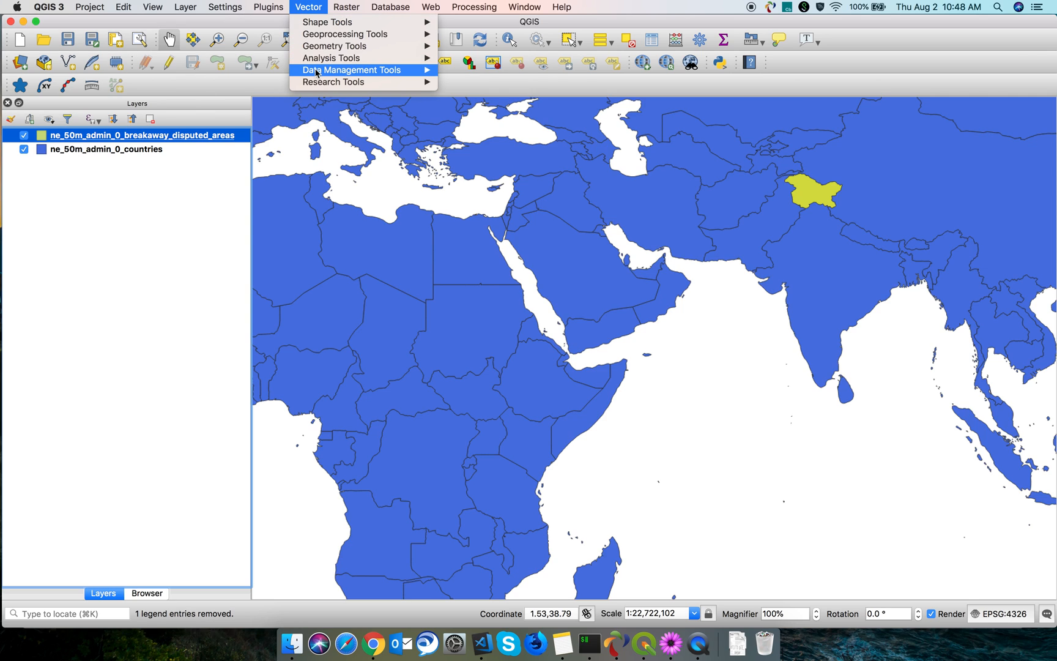
pyautogui.moveTo(351, 70)
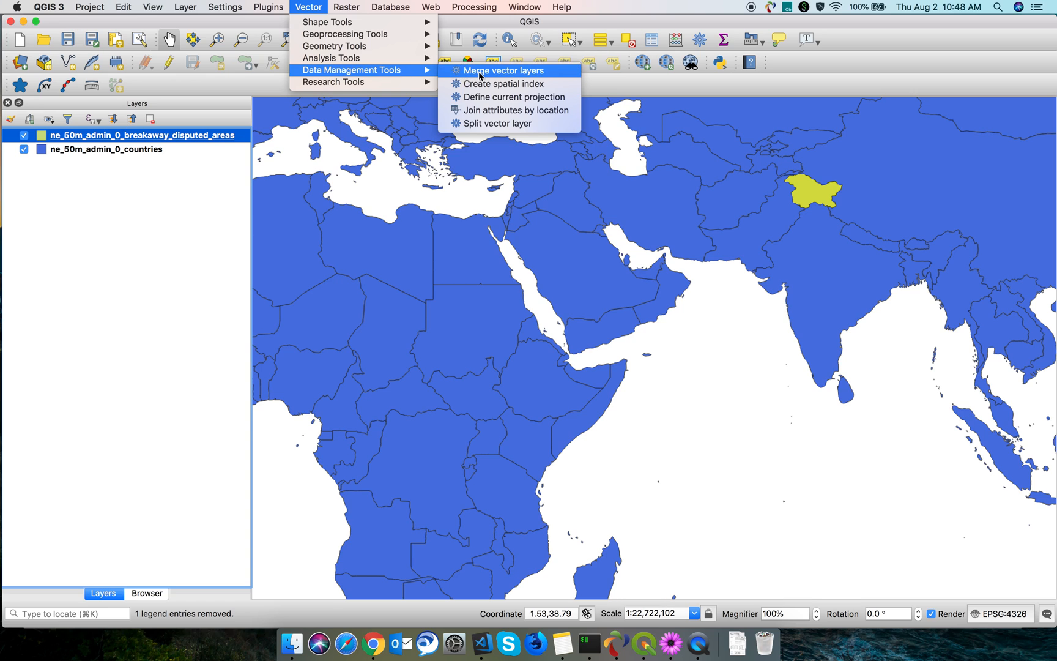
pyautogui.click(503, 70)
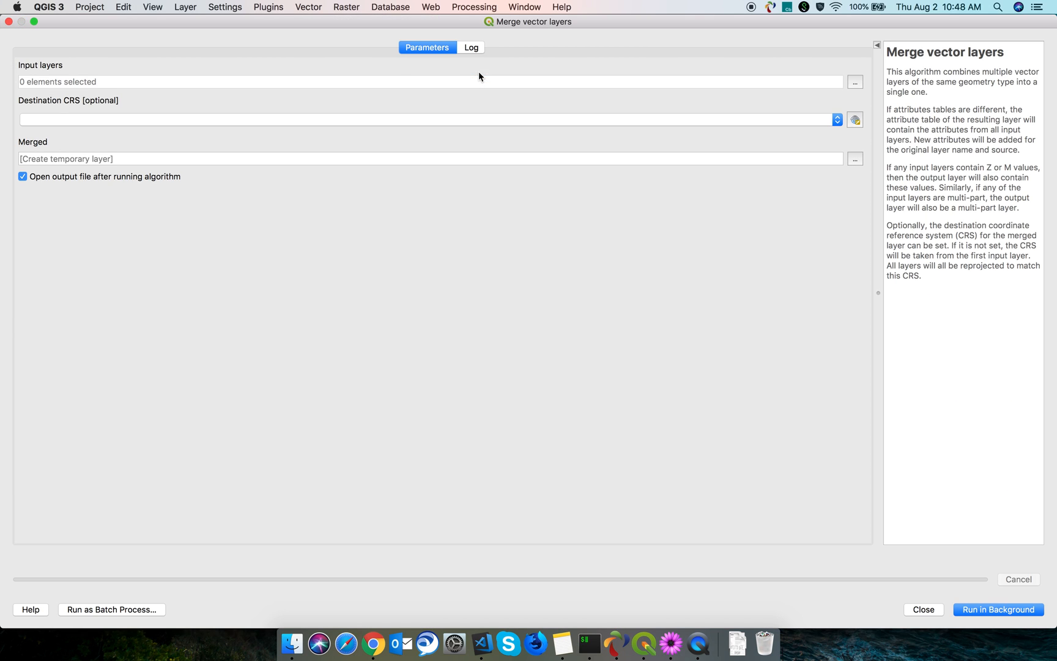
pyautogui.moveTo(41, 77)
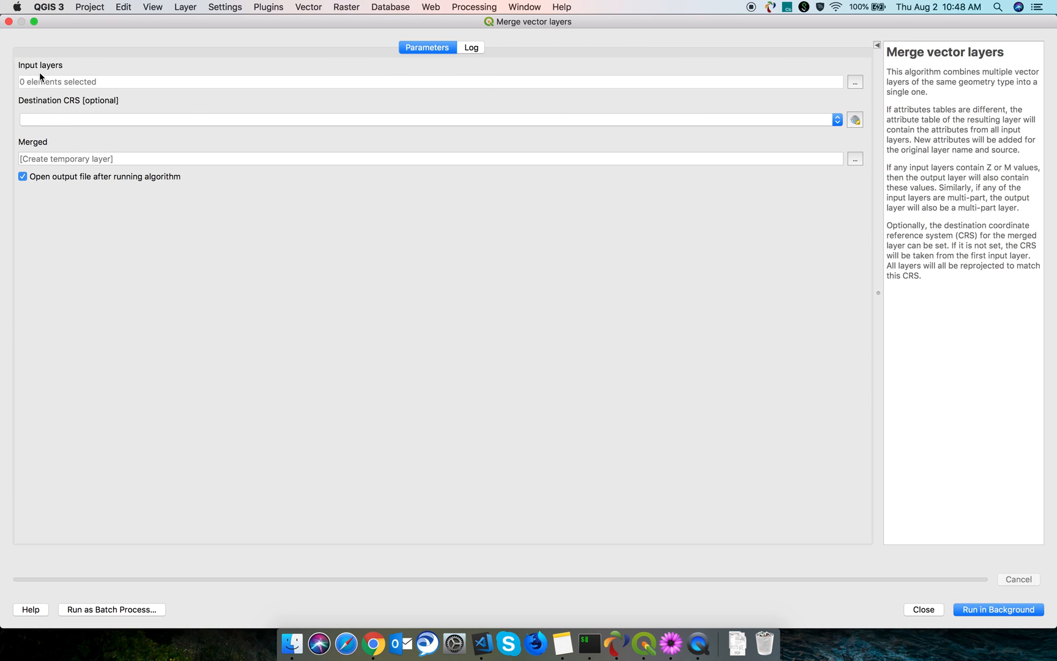
pyautogui.click(854, 82)
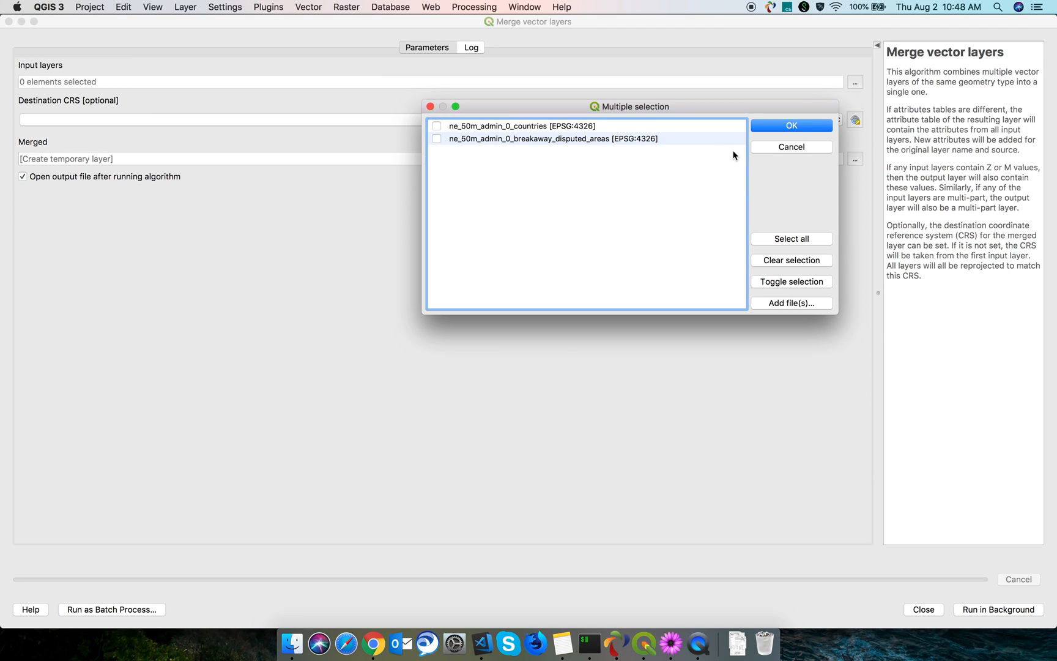
pyautogui.click(790, 238)
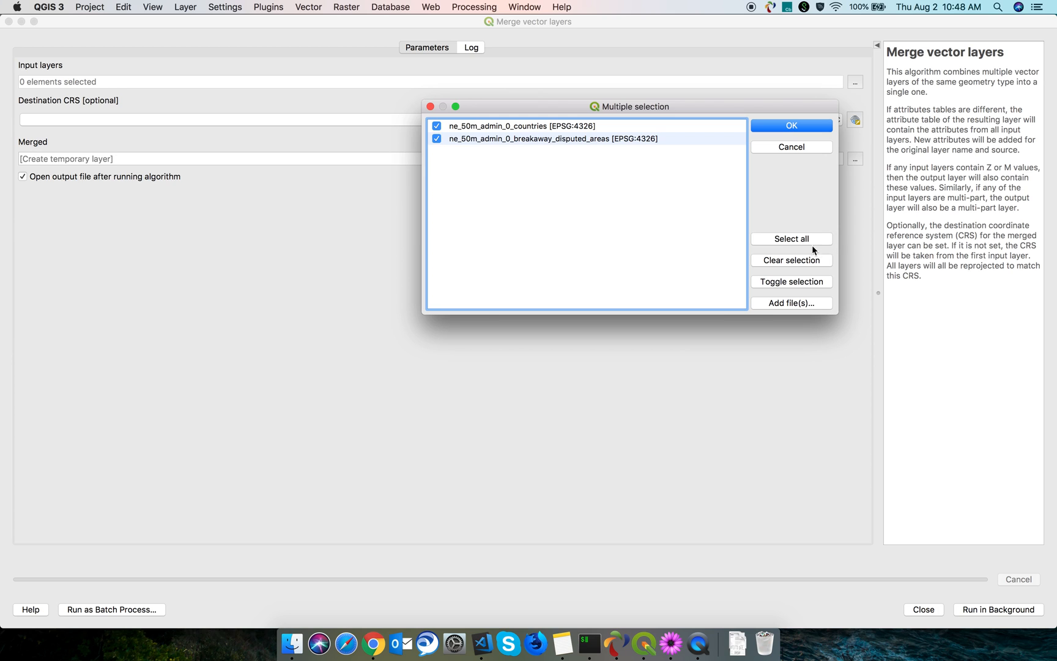
pyautogui.click(790, 124)
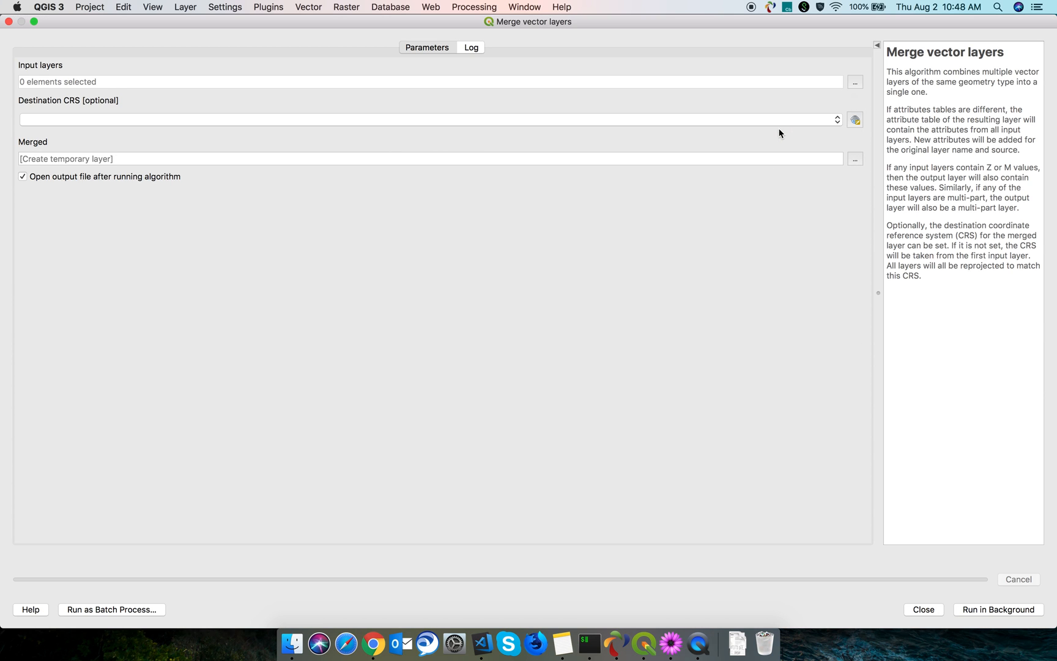
# - Run the merge, which fails on a POP_EST field type mismatch in the disputed-areas layer
pyautogui.click(998, 610)
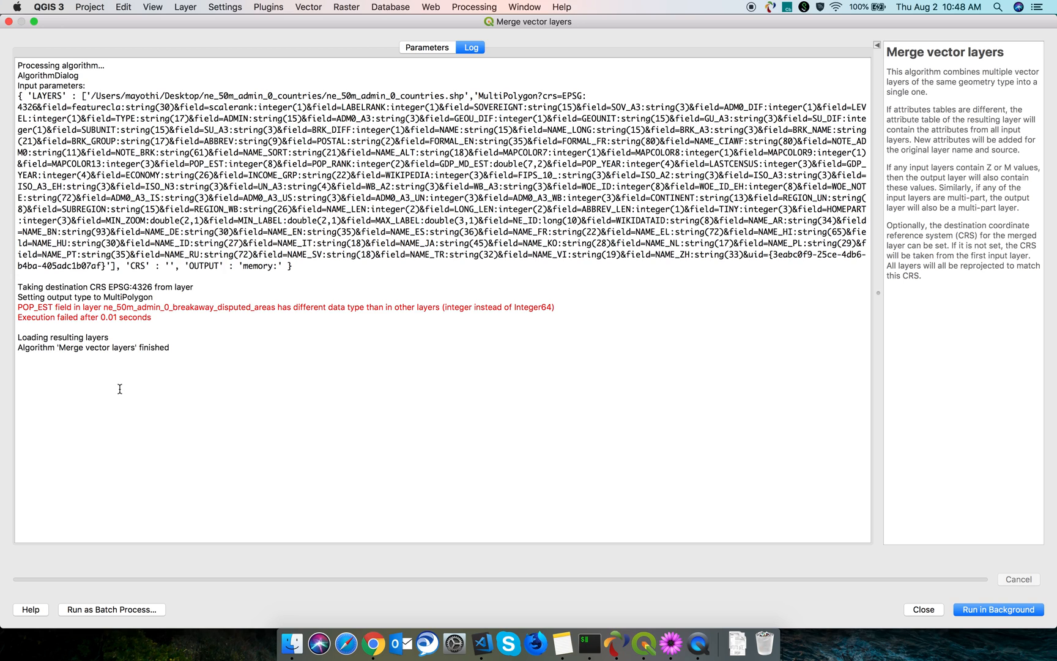
pyautogui.moveTo(187, 335)
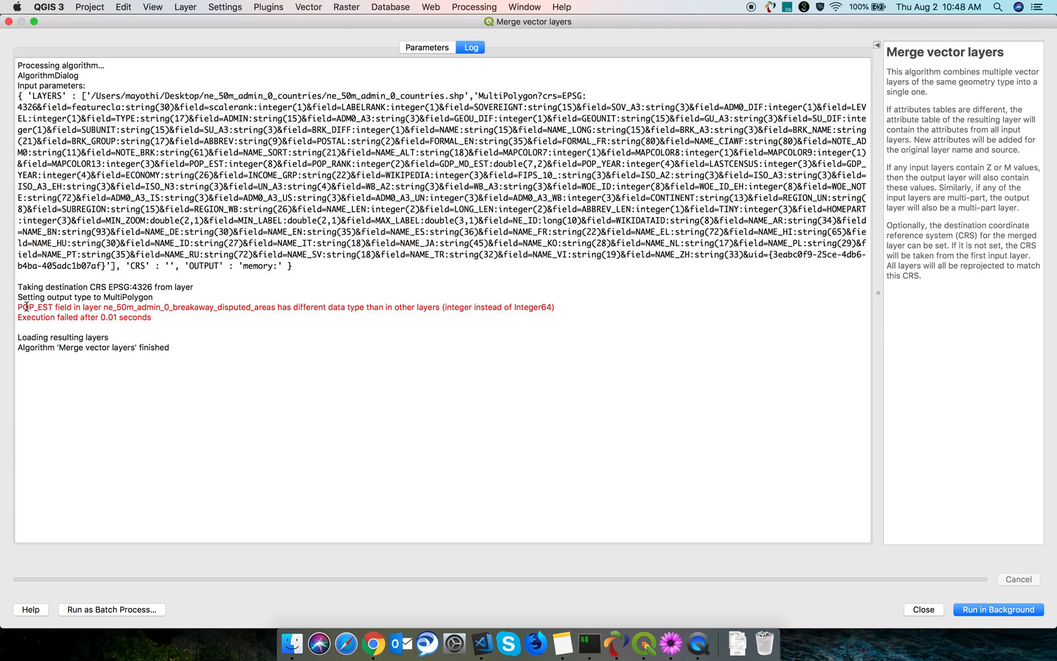
pyautogui.doubleClick(36, 307)
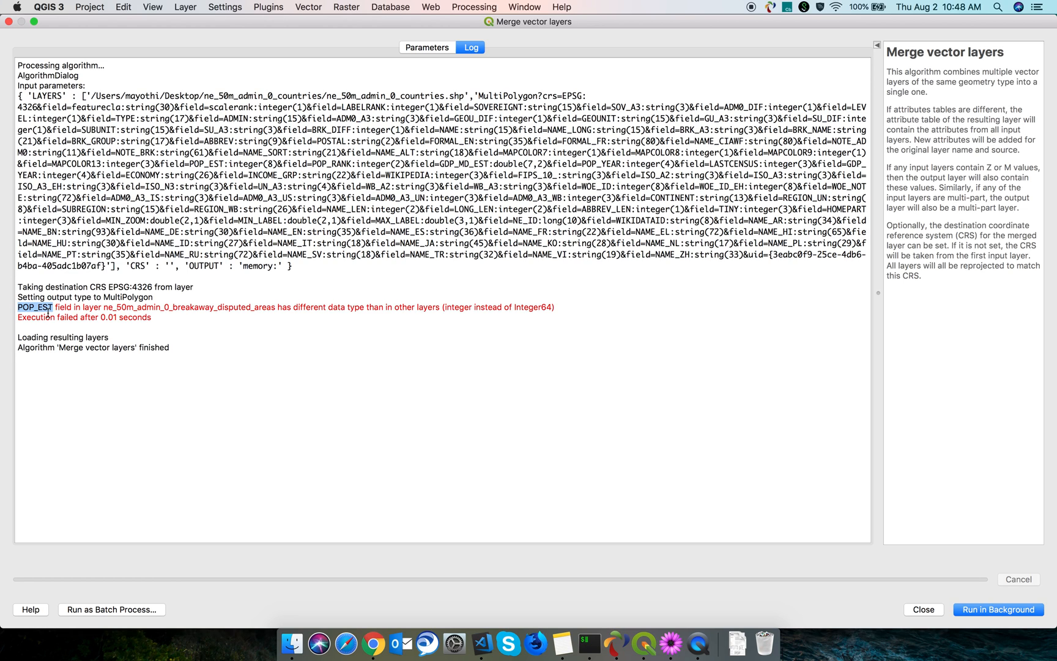
pyautogui.moveTo(299, 336)
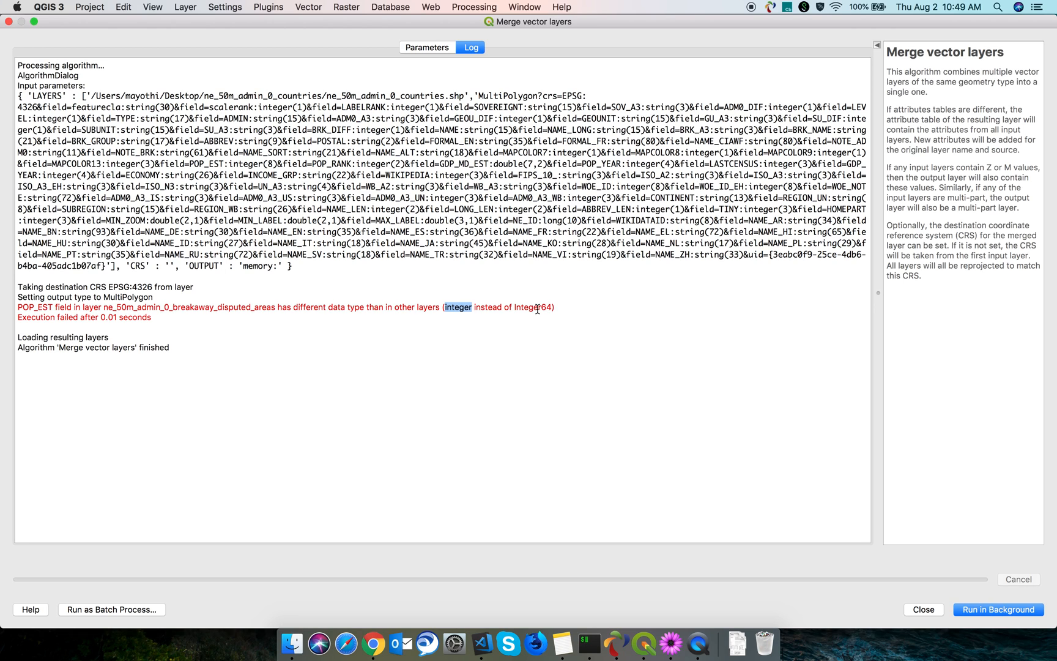
pyautogui.moveTo(791, 460)
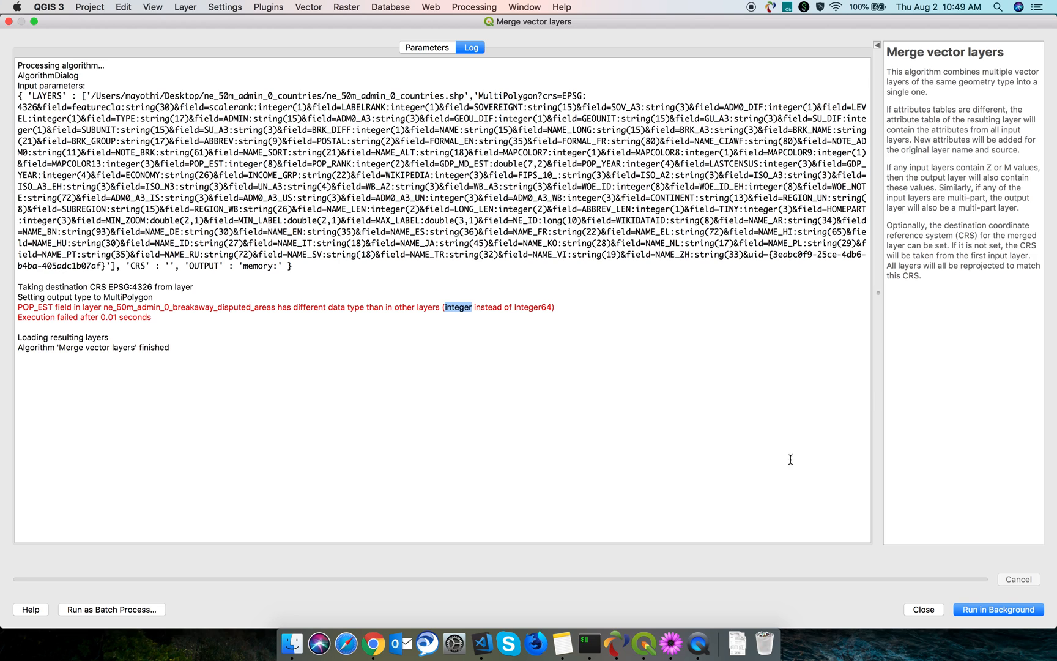
pyautogui.click(923, 610)
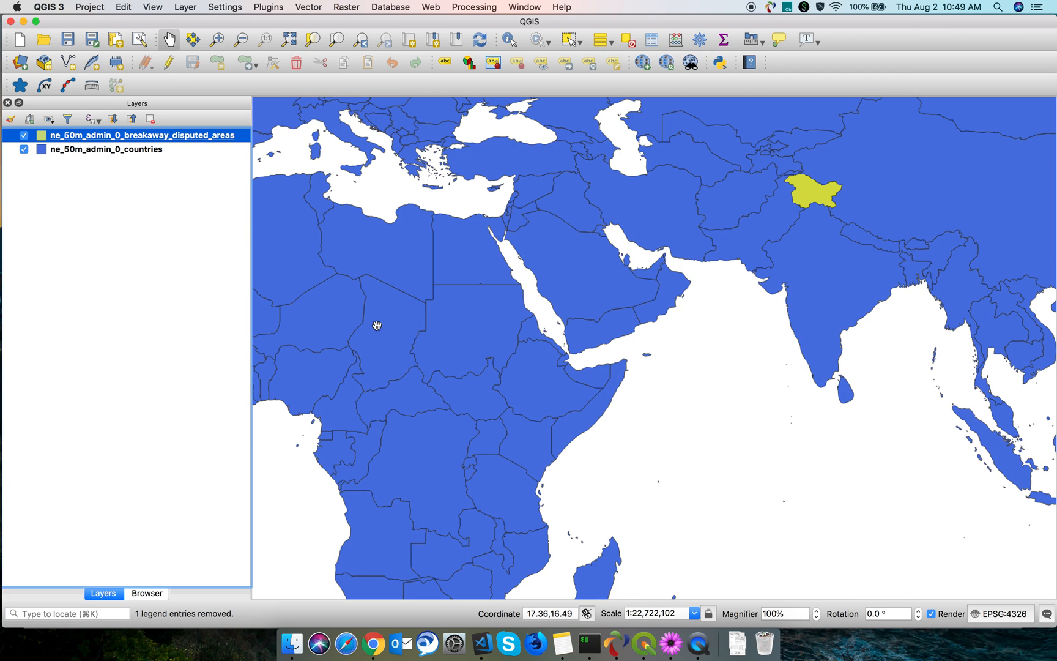
pyautogui.moveTo(116, 217)
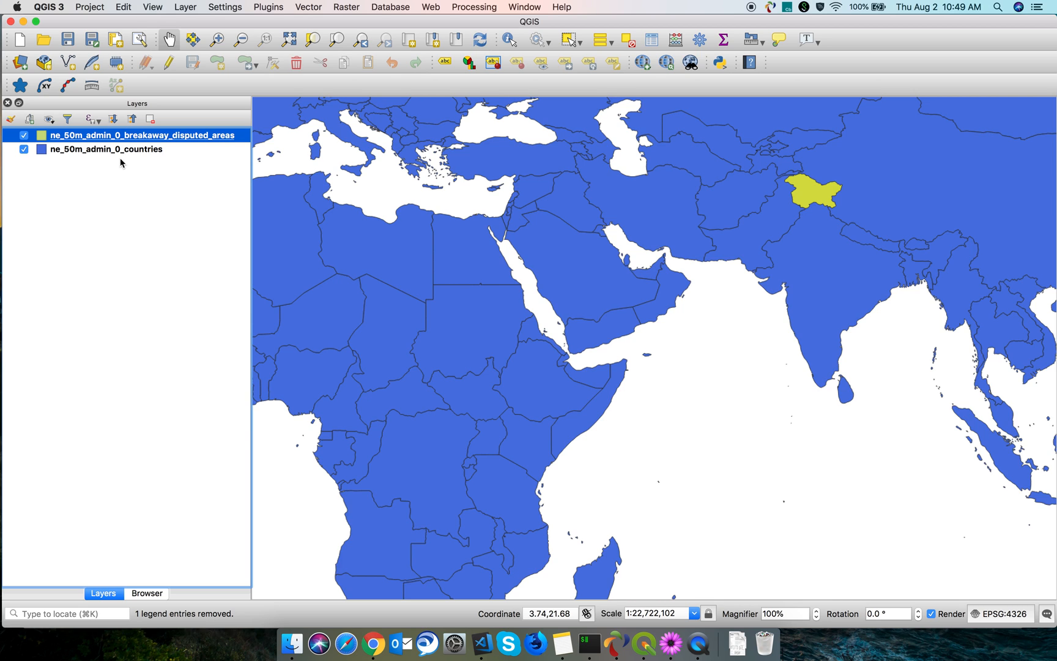
pyautogui.moveTo(107, 135)
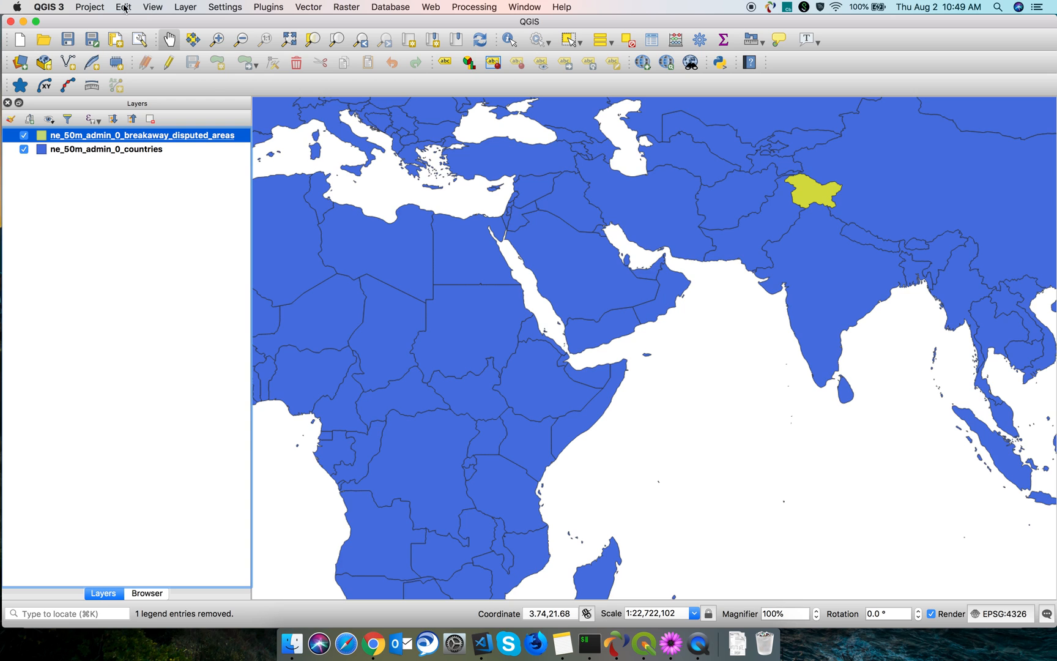
# - Show the Processing Toolbox panel from View > Panels to reach Refactor fields
pyautogui.click(152, 7)
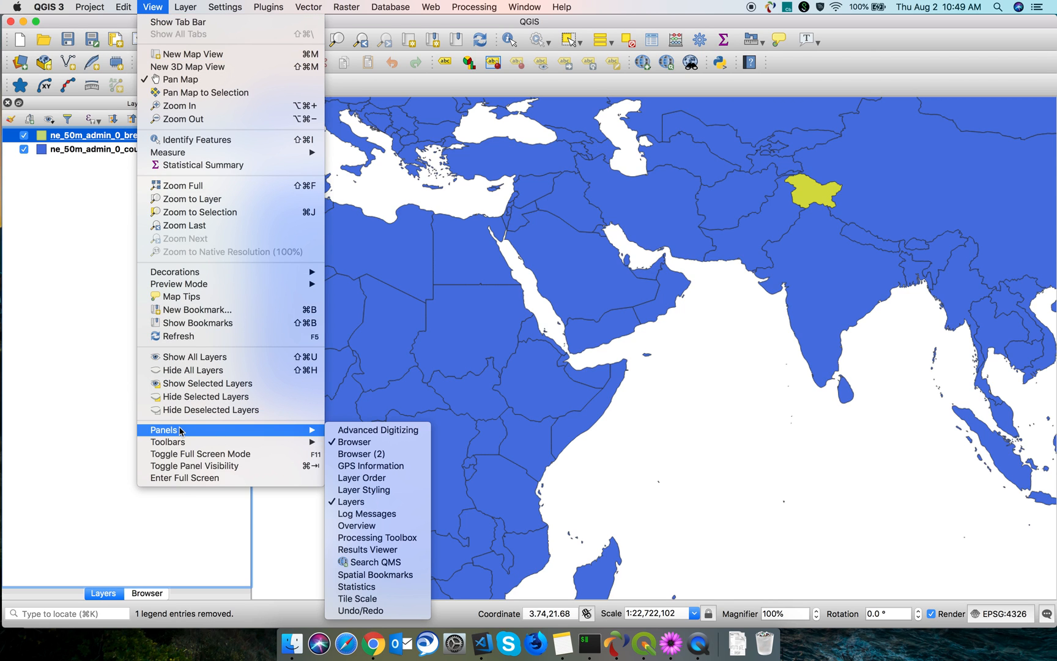
pyautogui.click(377, 537)
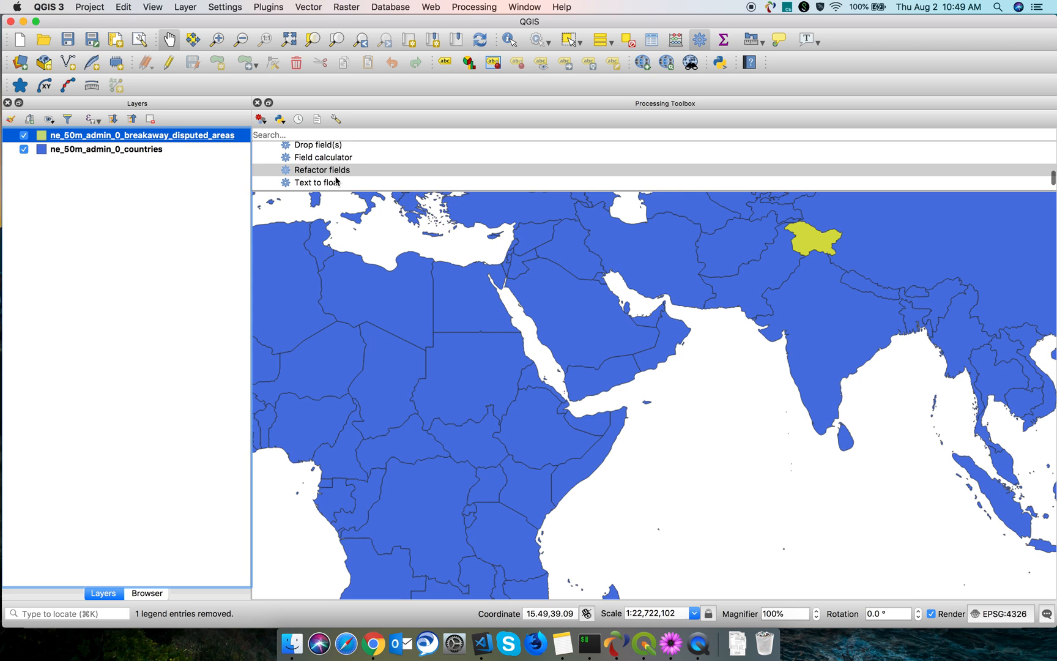
# - Launch Refactor fields on the disputed-areas layer and review its field mapping
pyautogui.doubleClick(322, 170)
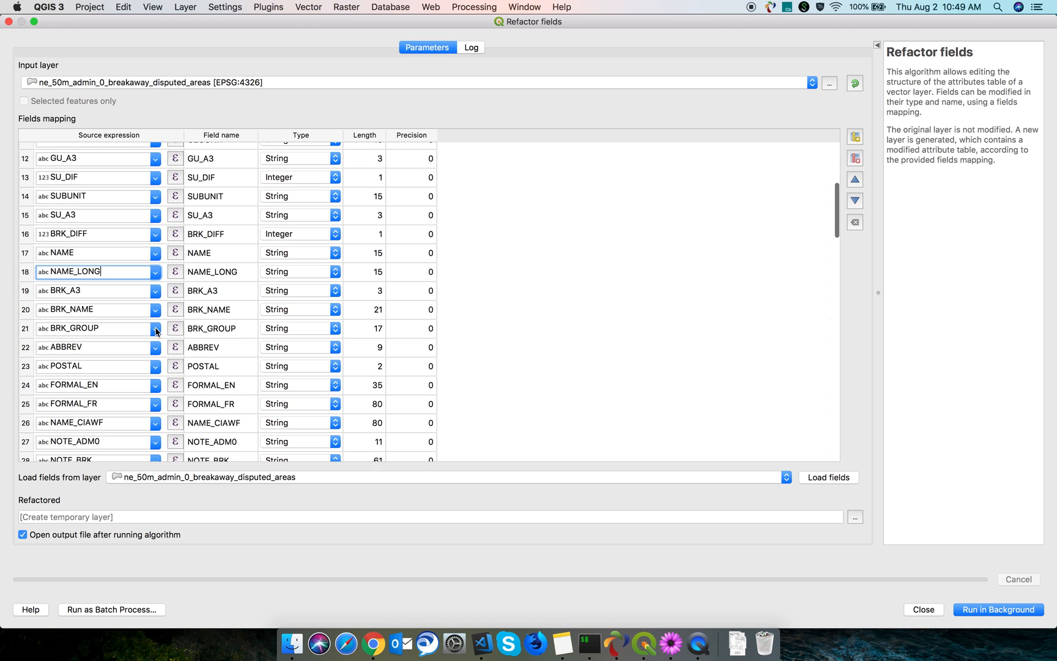
pyautogui.scroll(-3)
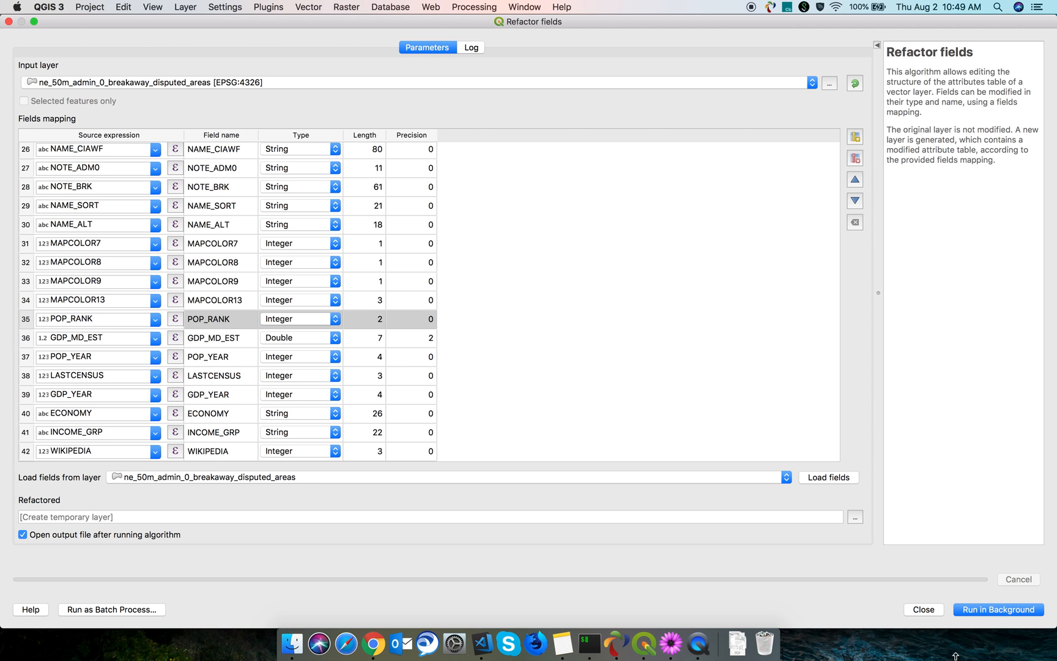
# - Run the refactor and rename the resulting Refactored layer to Disputed
pyautogui.click(998, 609)
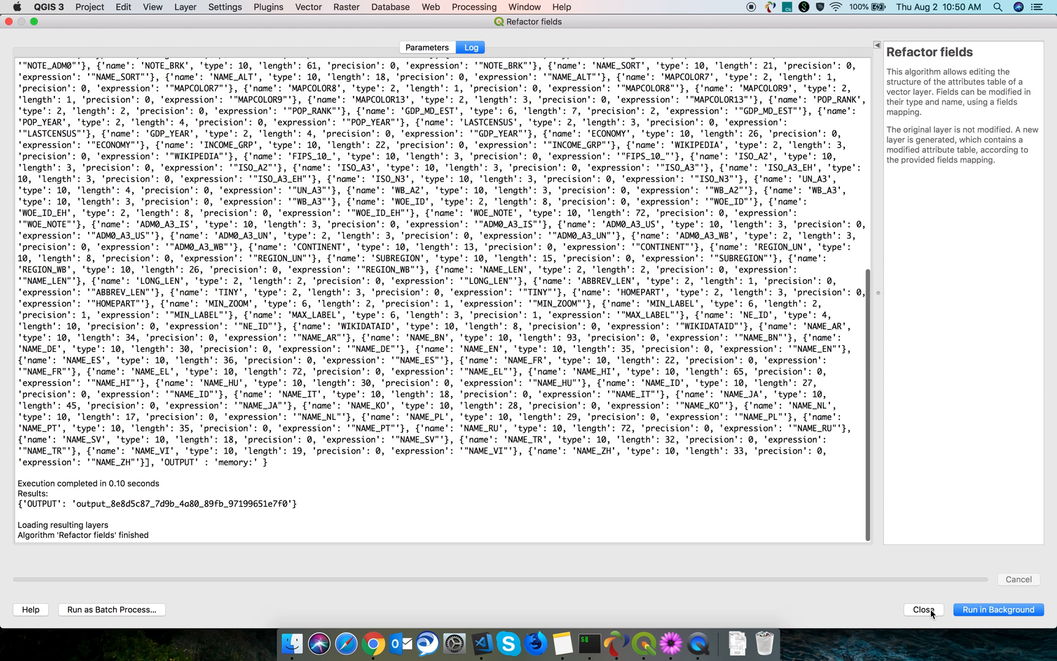
pyautogui.click(923, 609)
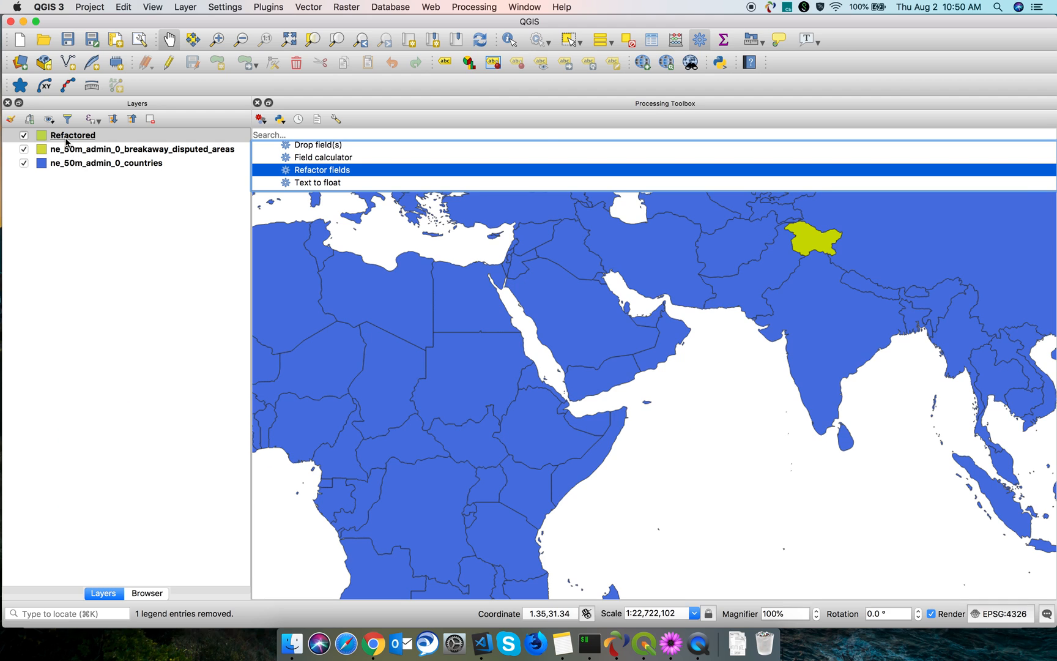
pyautogui.rightClick(72, 135)
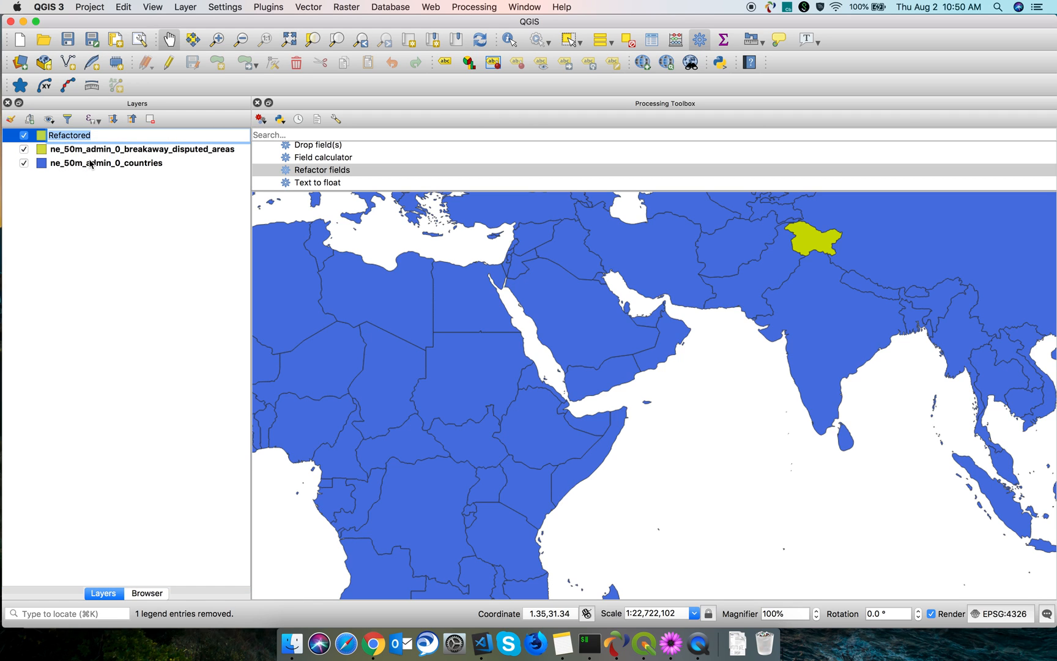
pyautogui.write('Disputed')
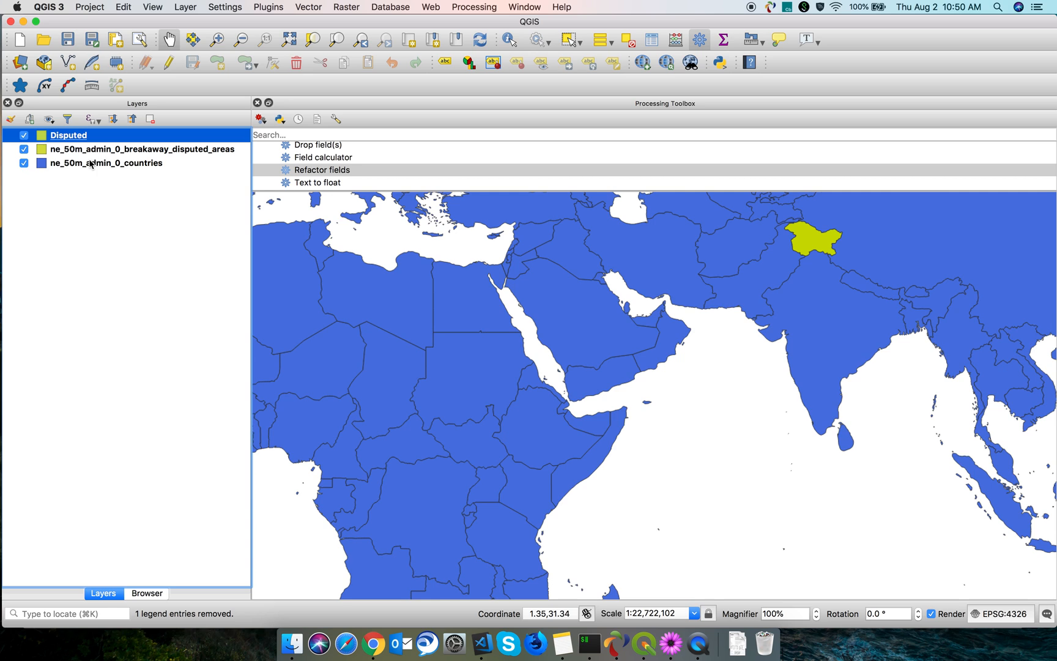
# - Remove the original breakaway disputed-areas layer and select the countries layer
pyautogui.click(141, 149)
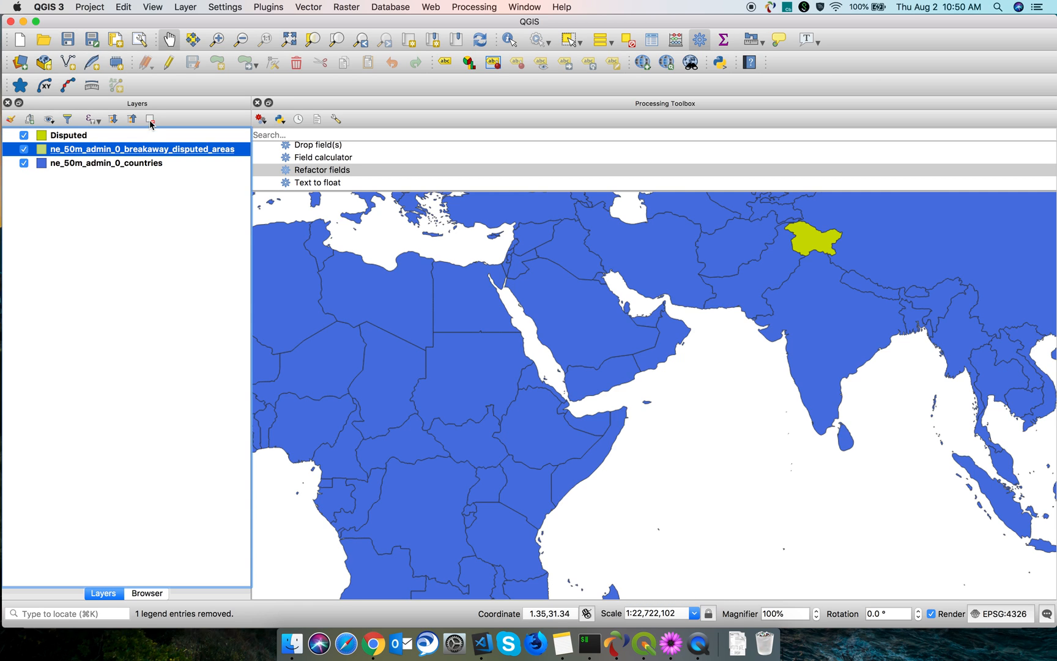
pyautogui.click(149, 119)
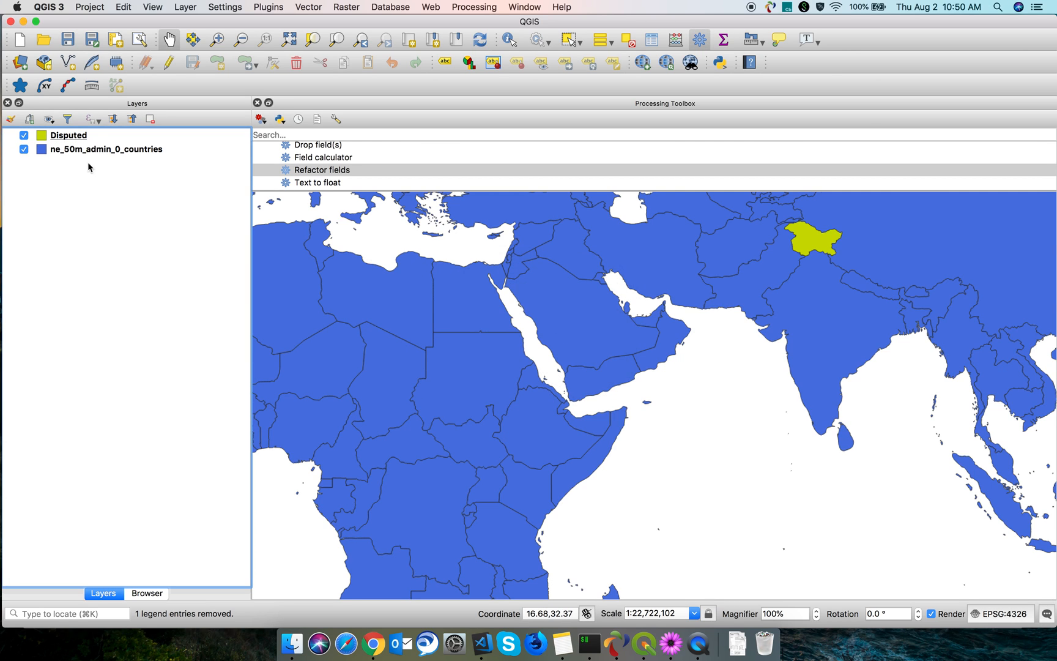
pyautogui.click(104, 149)
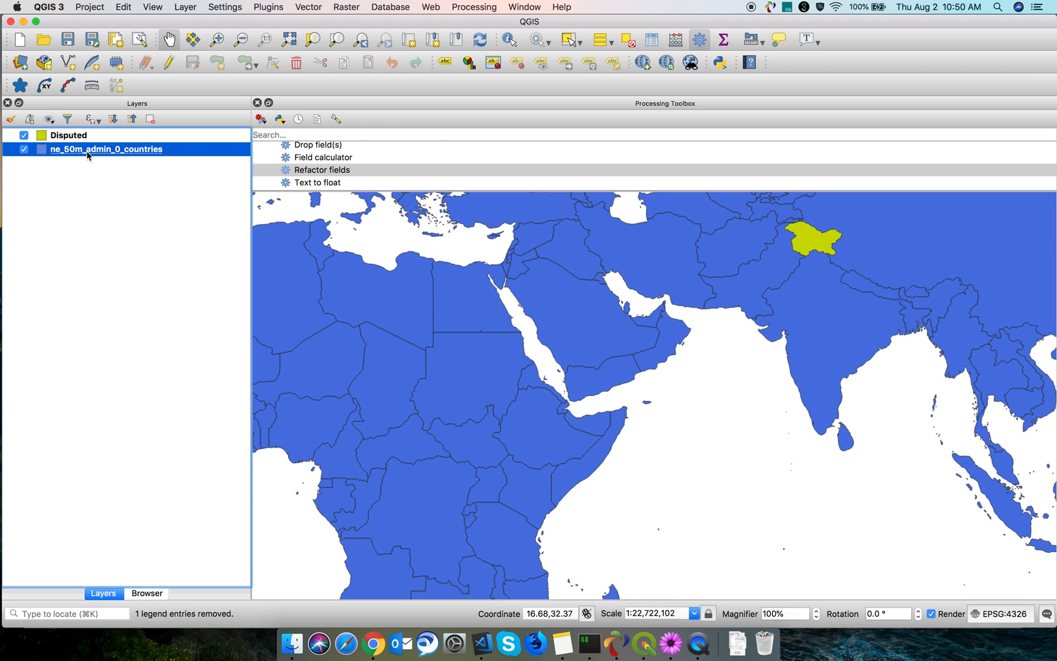
# - Refactor the countries layer with the POP_EST field deleted from the mapping
pyautogui.rightClick(320, 169)
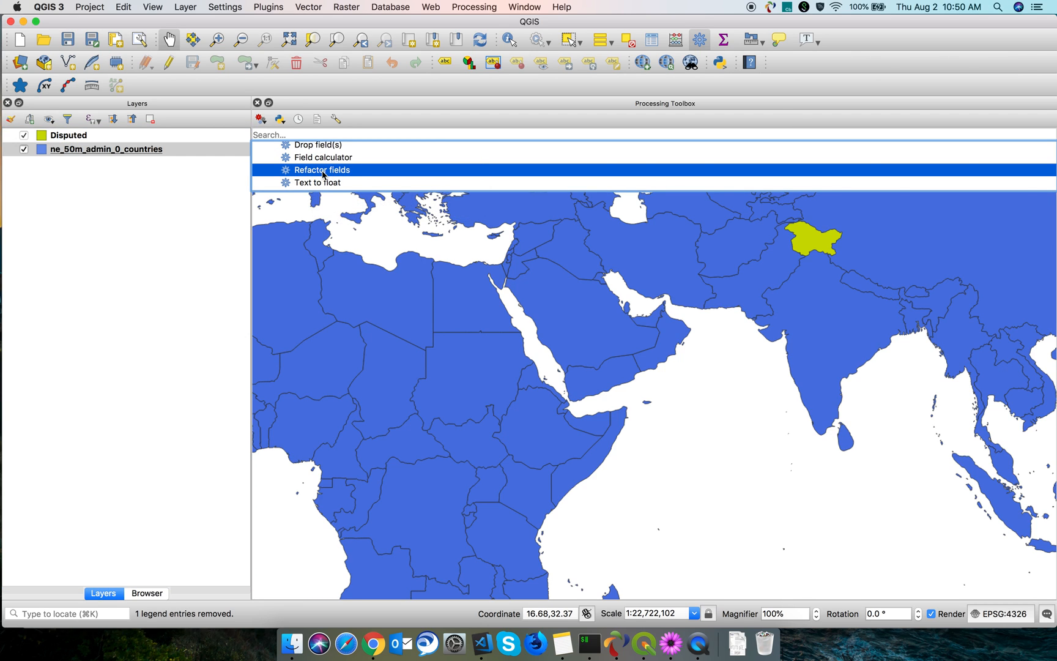
pyautogui.doubleClick(322, 169)
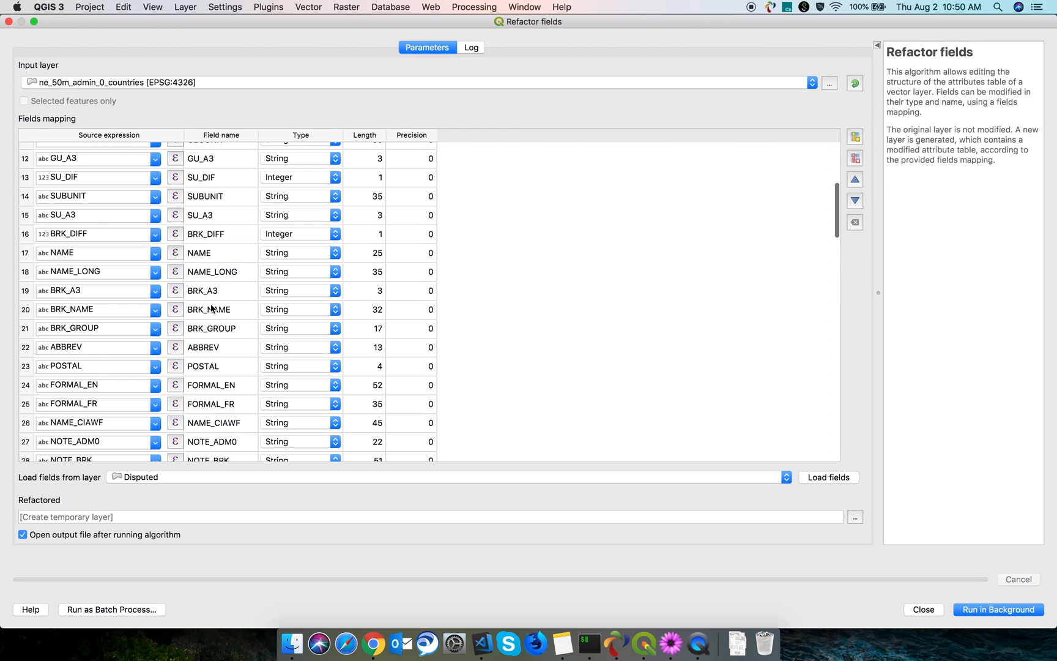
pyautogui.scroll(-3)
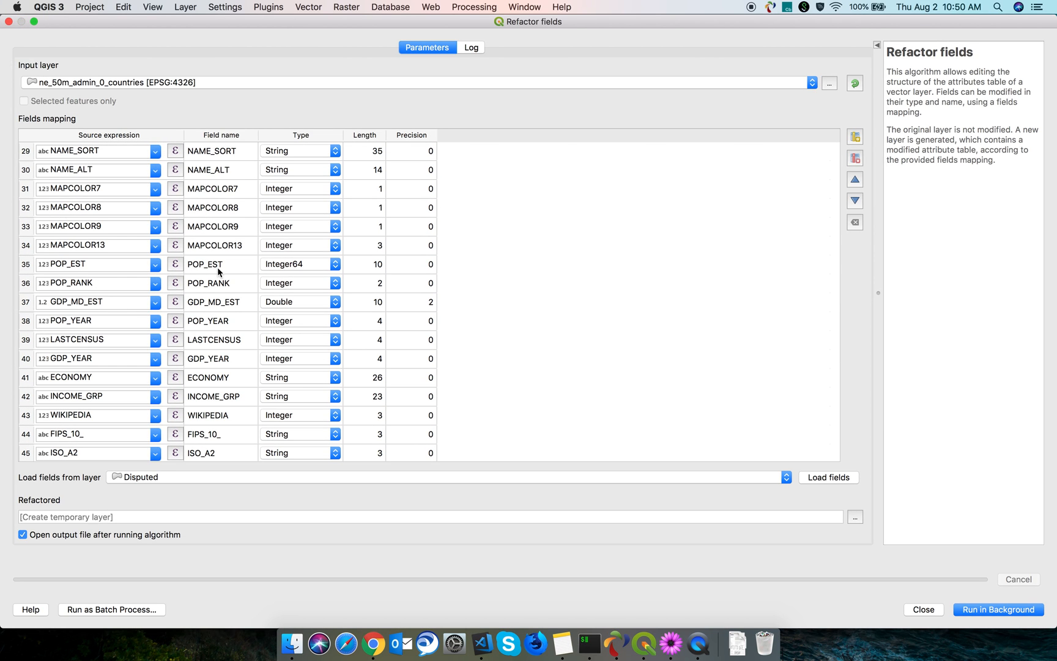
pyautogui.click(204, 263)
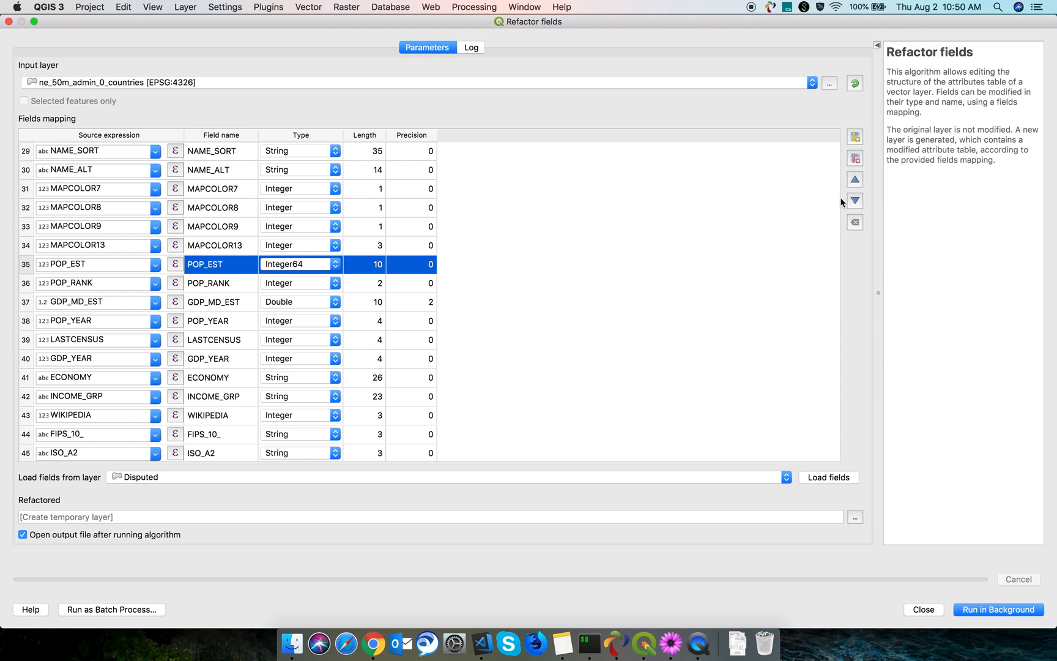
pyautogui.click(853, 222)
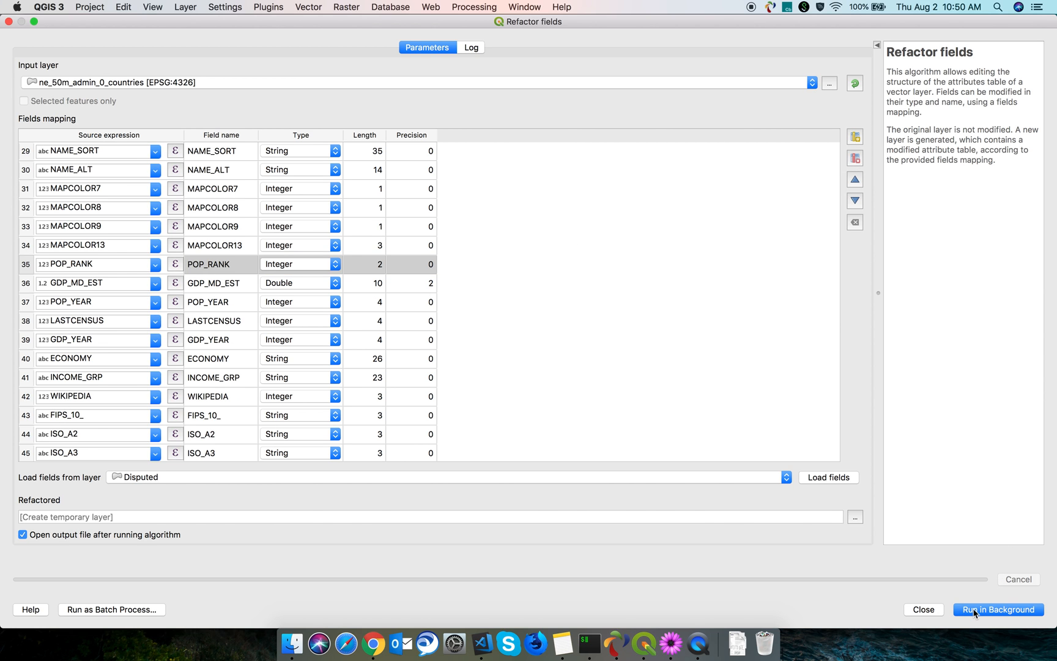
pyautogui.click(999, 609)
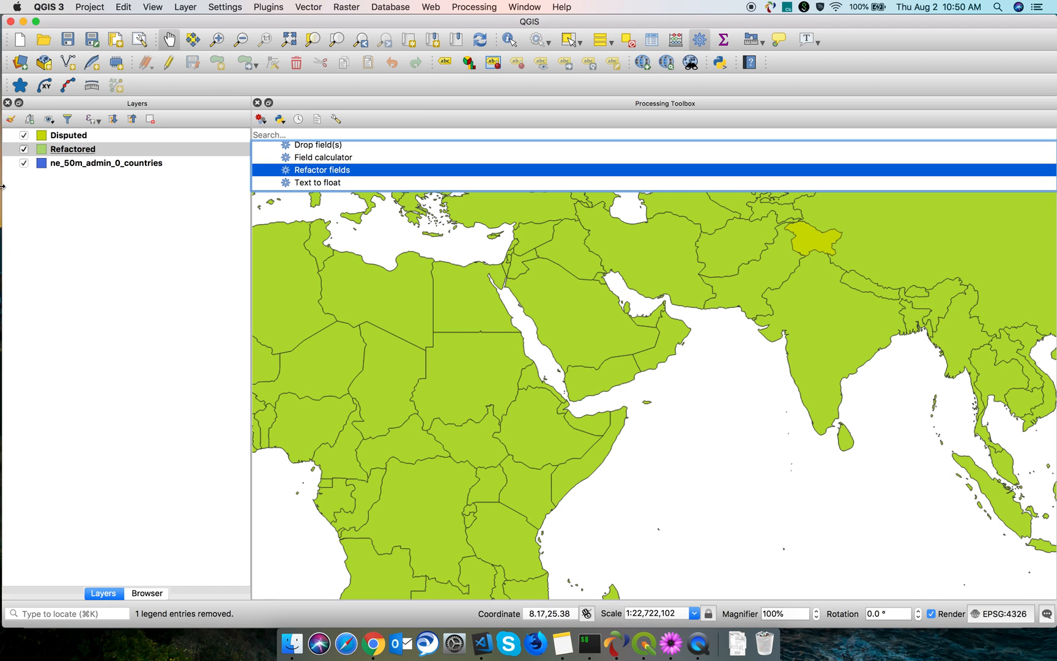
# - Remove the original countries layer and rename the refactored layer to world
pyautogui.click(106, 163)
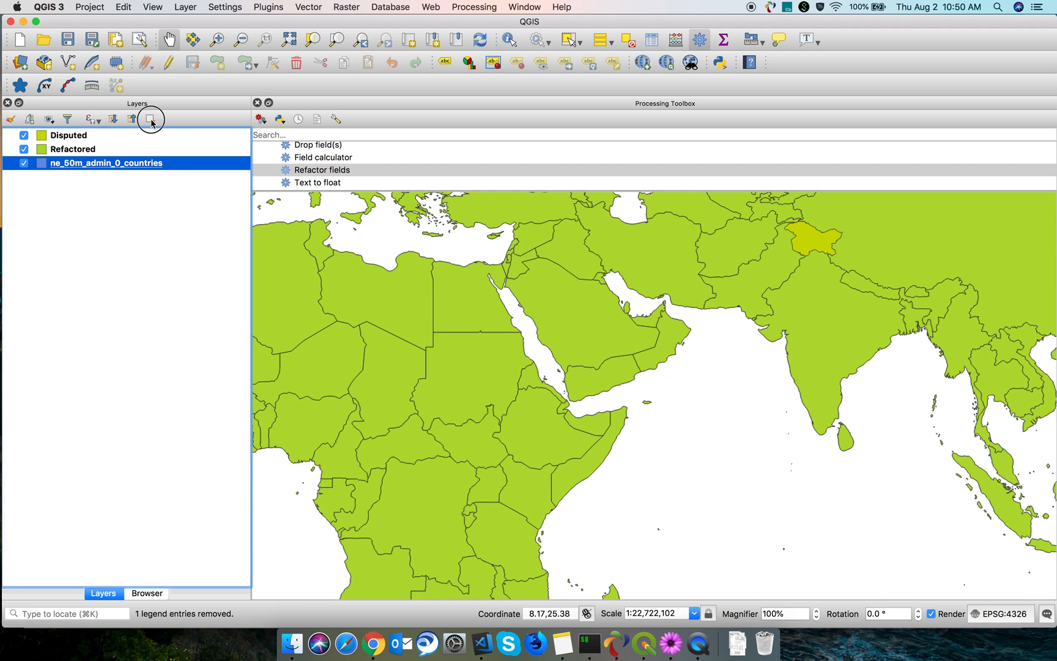
pyautogui.click(150, 119)
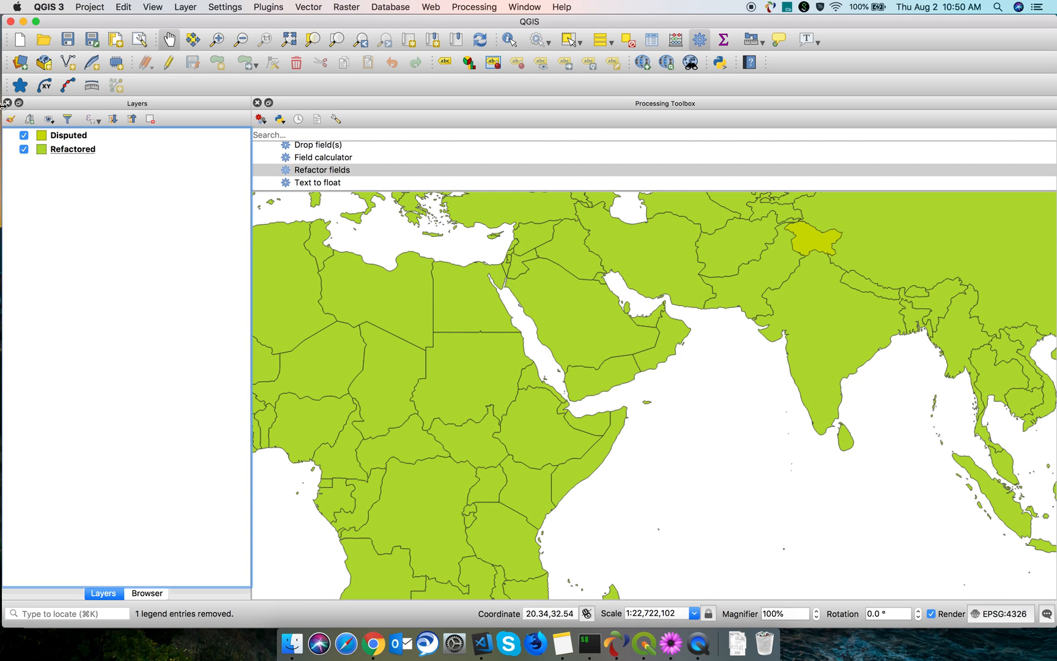
pyautogui.rightClick(72, 149)
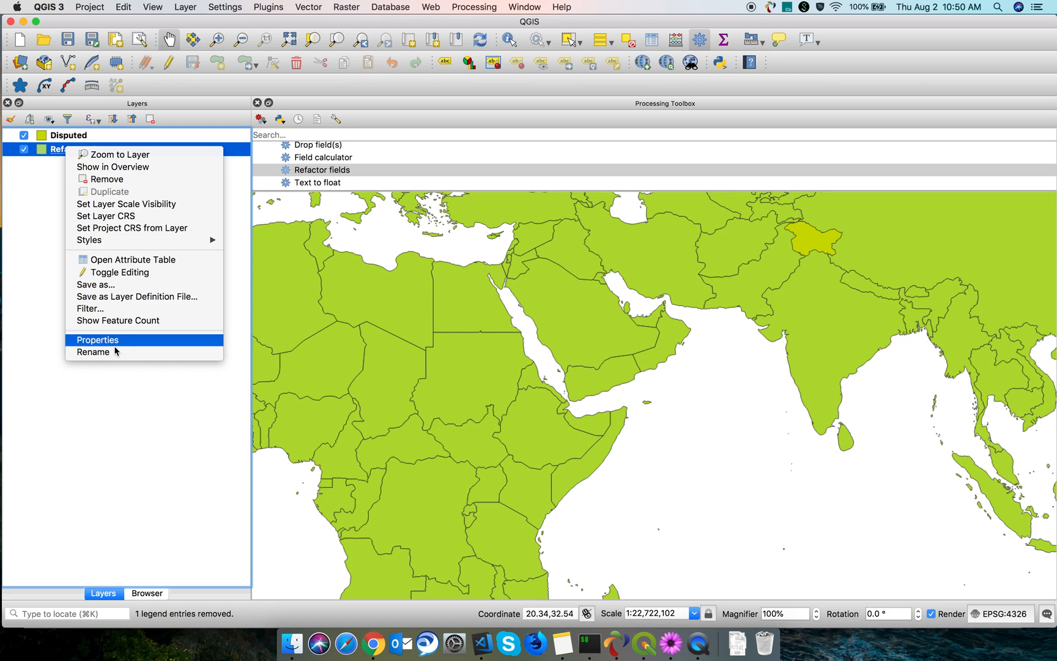
pyautogui.click(93, 351)
pyautogui.write('world')
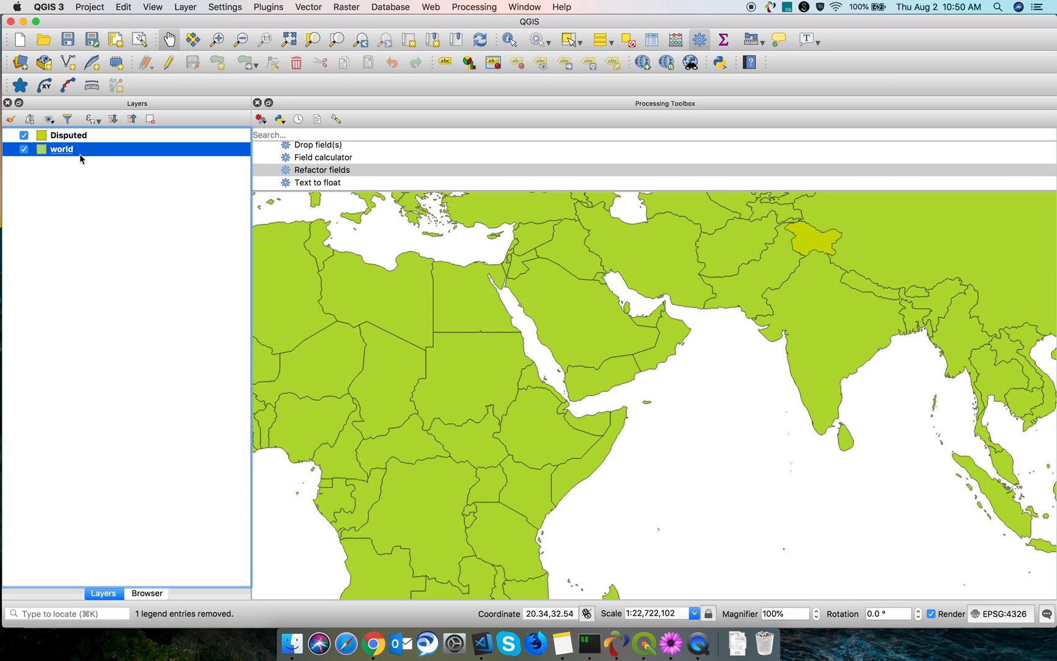
pyautogui.click(308, 7)
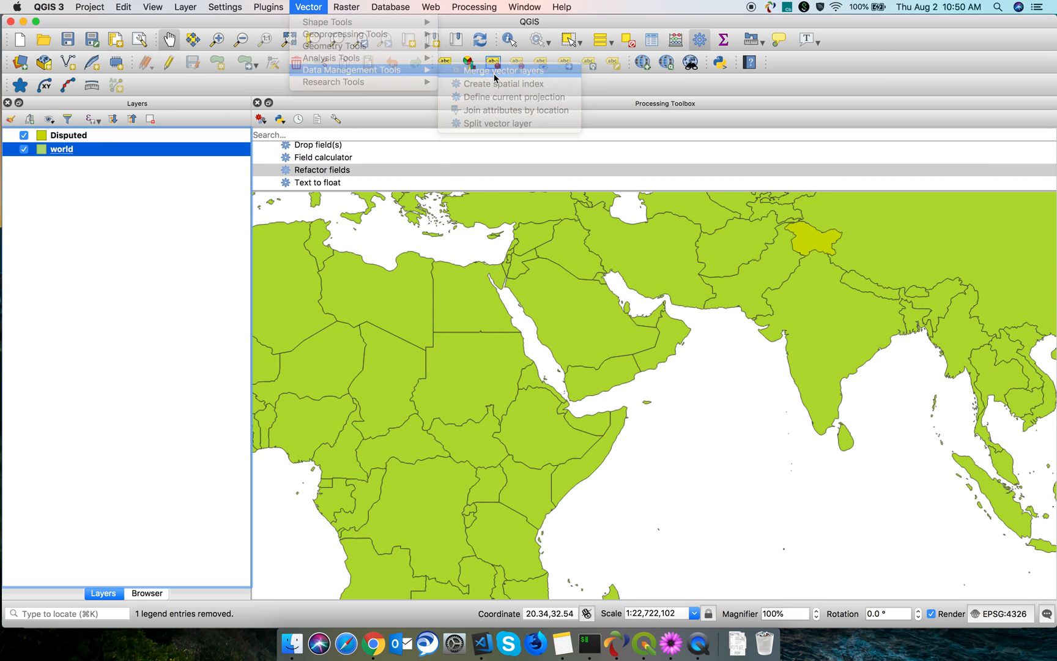
# - Merge the world and Disputed layers into a new Merged layer
pyautogui.click(503, 70)
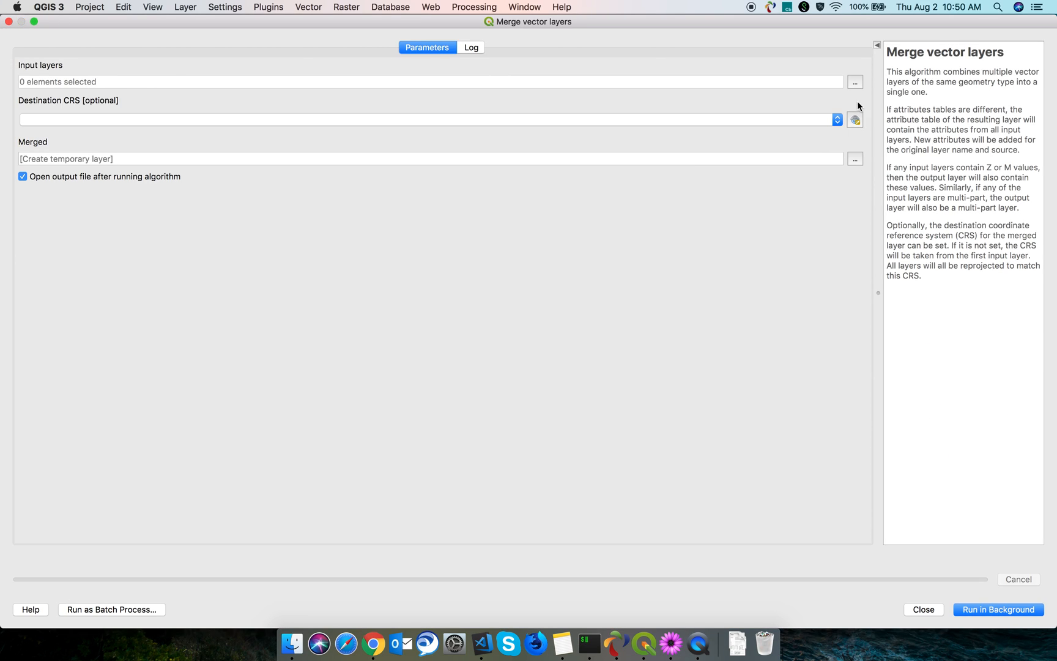
pyautogui.click(854, 82)
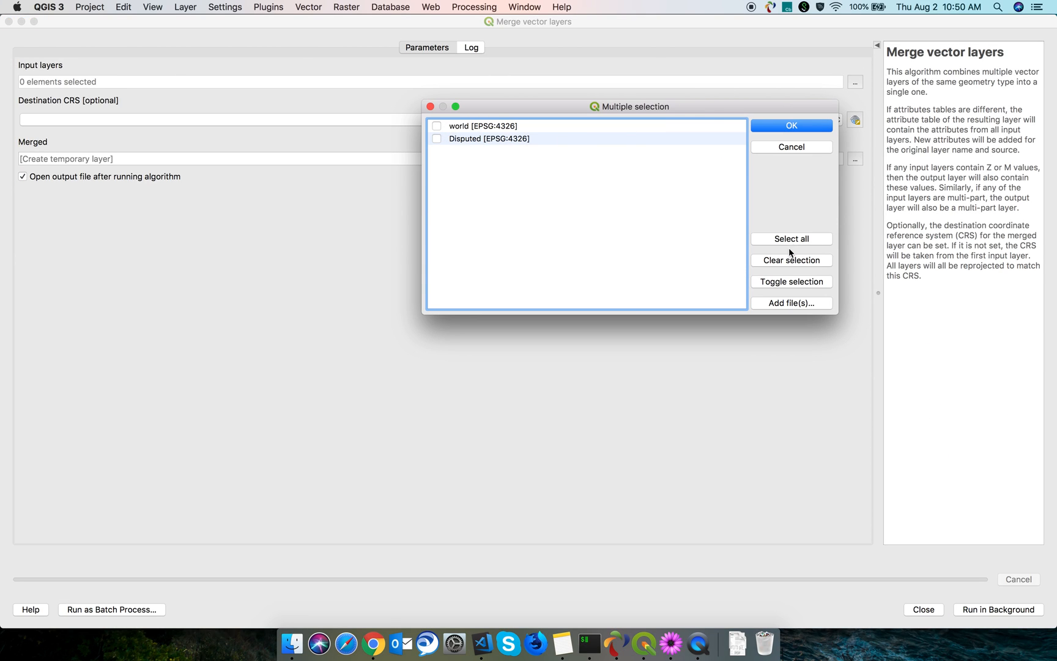
pyautogui.click(790, 124)
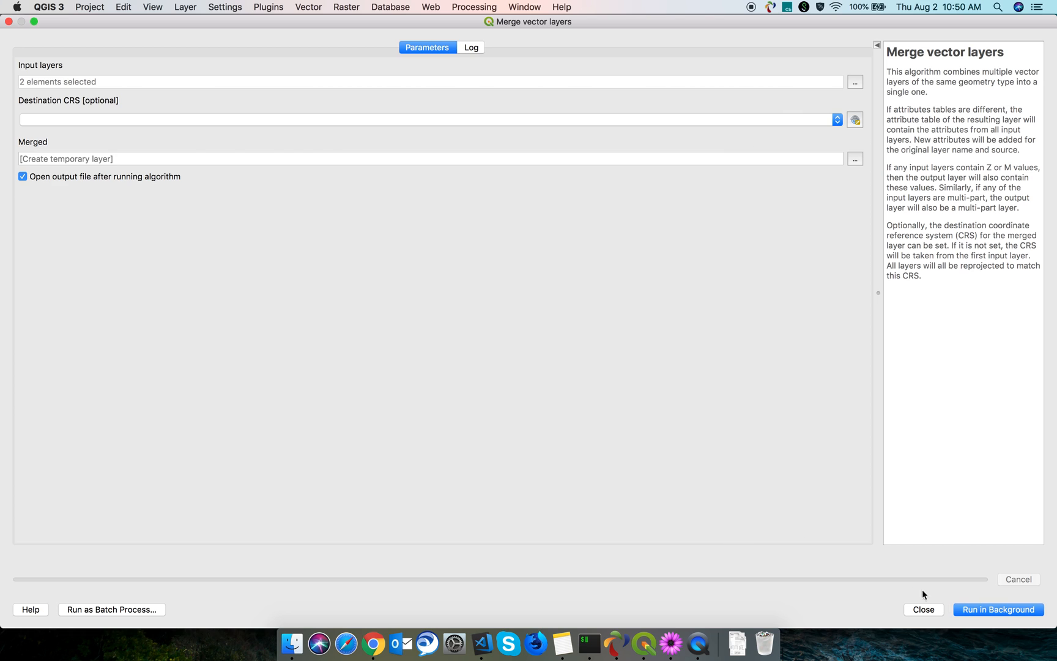
pyautogui.click(997, 609)
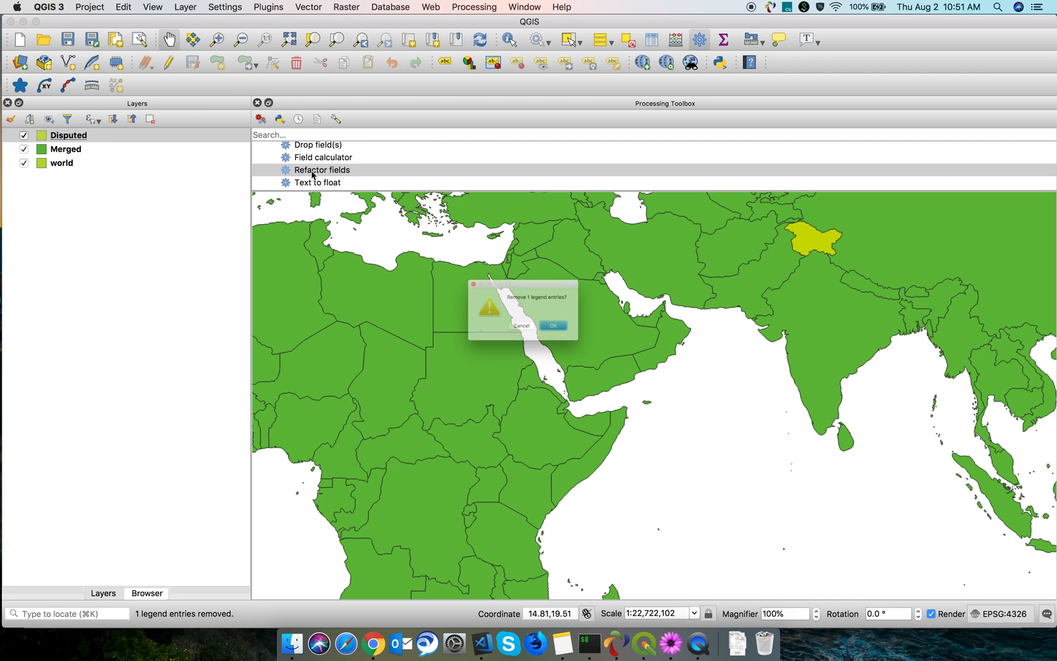
# - Remove the Disputed and world layers, leaving only Merged as the full world map
pyautogui.click(552, 325)
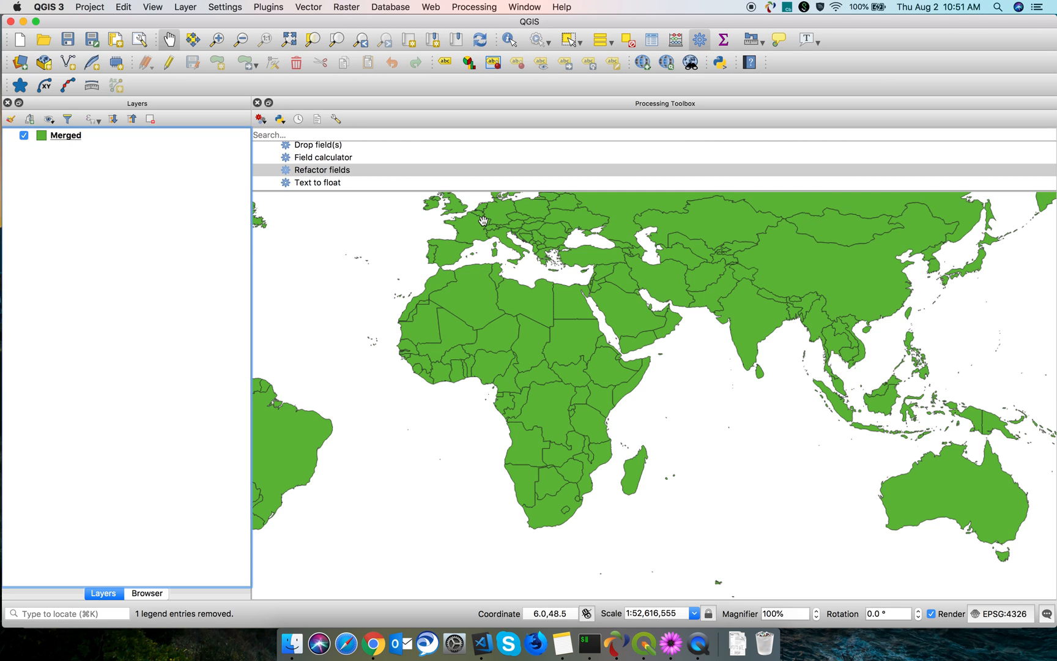
pyautogui.moveTo(748, 8)
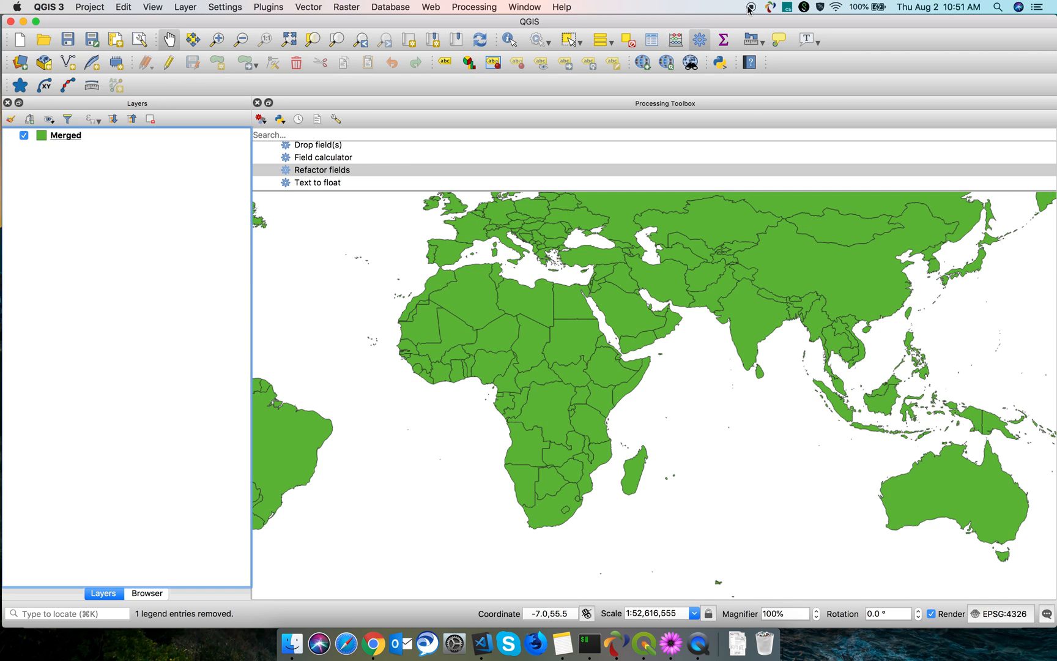